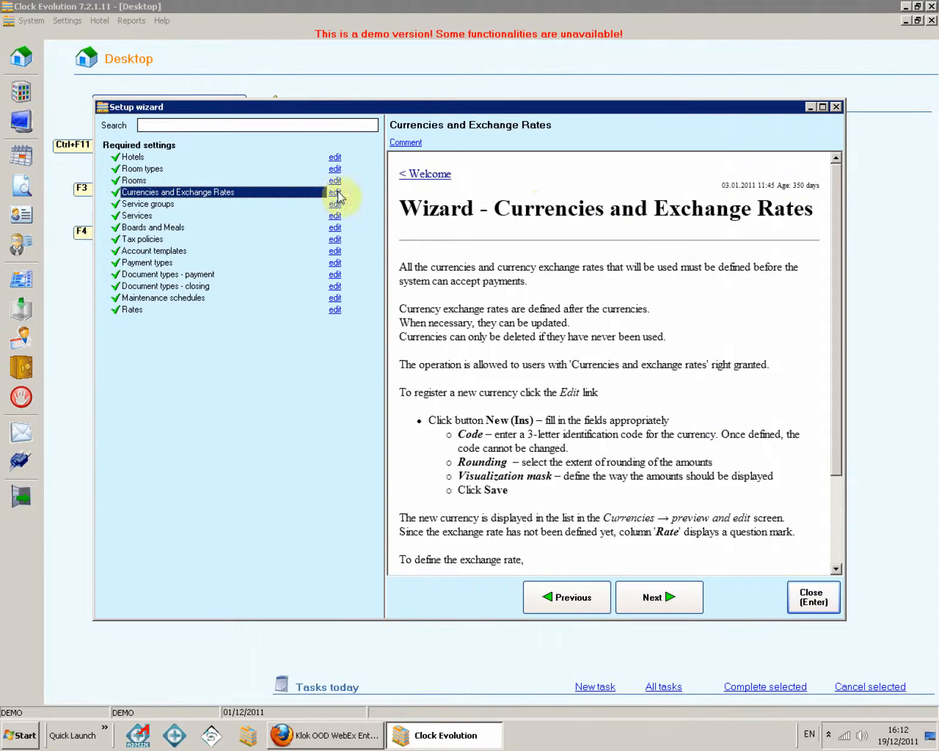
Open the Currencies and Exchange Rates list from the wizard's edit link.
click(334, 192)
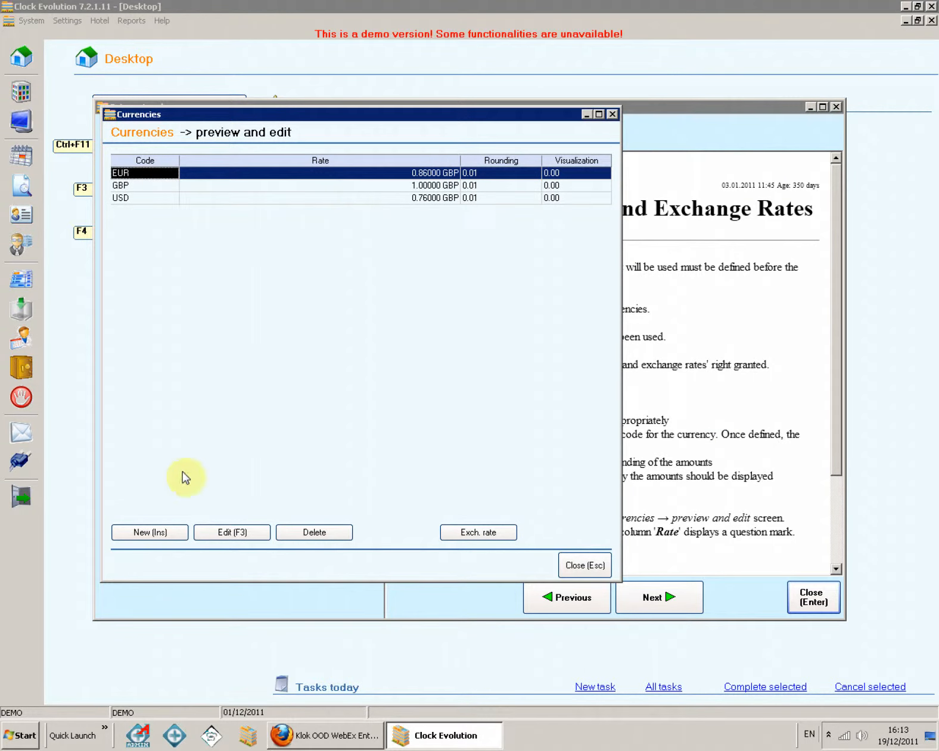
Register a new currency coded BGN with rounding 0.01 and mask 0.00, and save it.
click(149, 533)
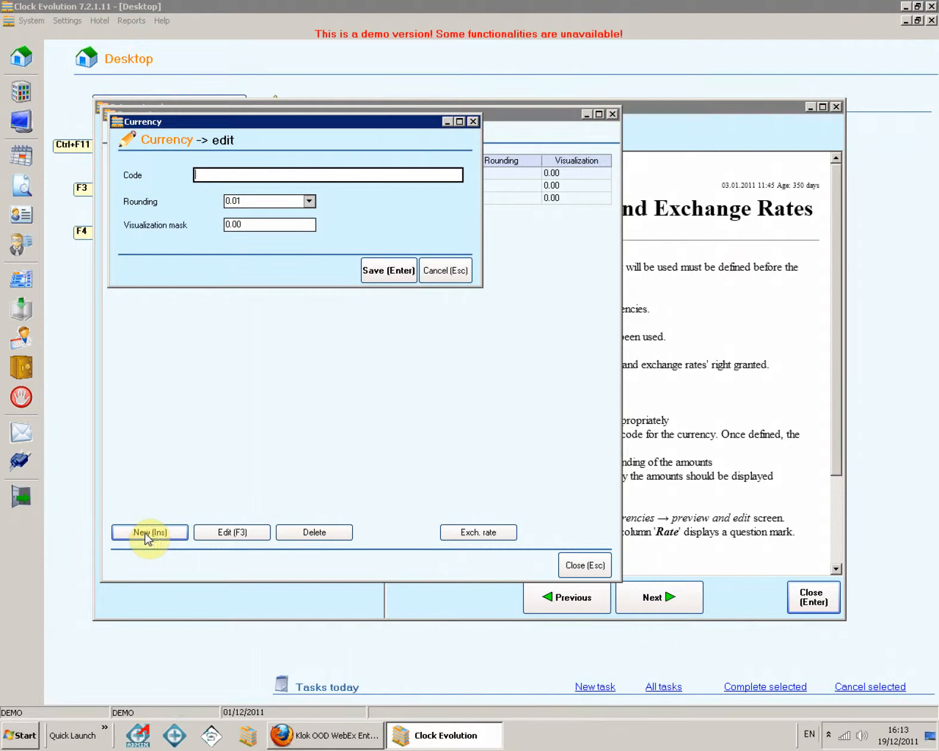
mouse_move(188, 202)
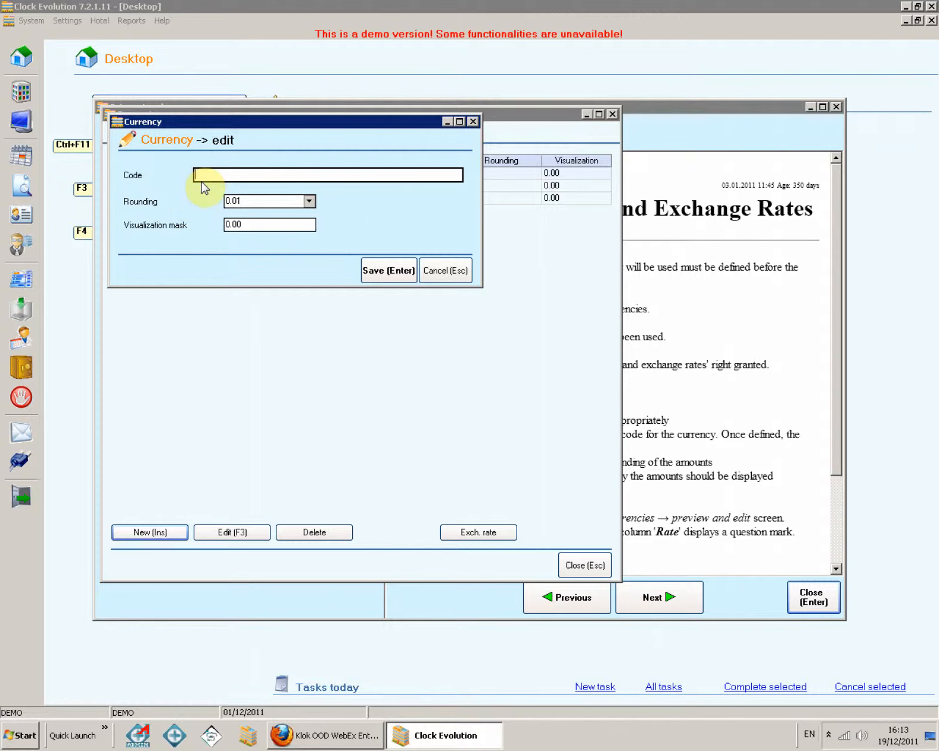
text(BGN)
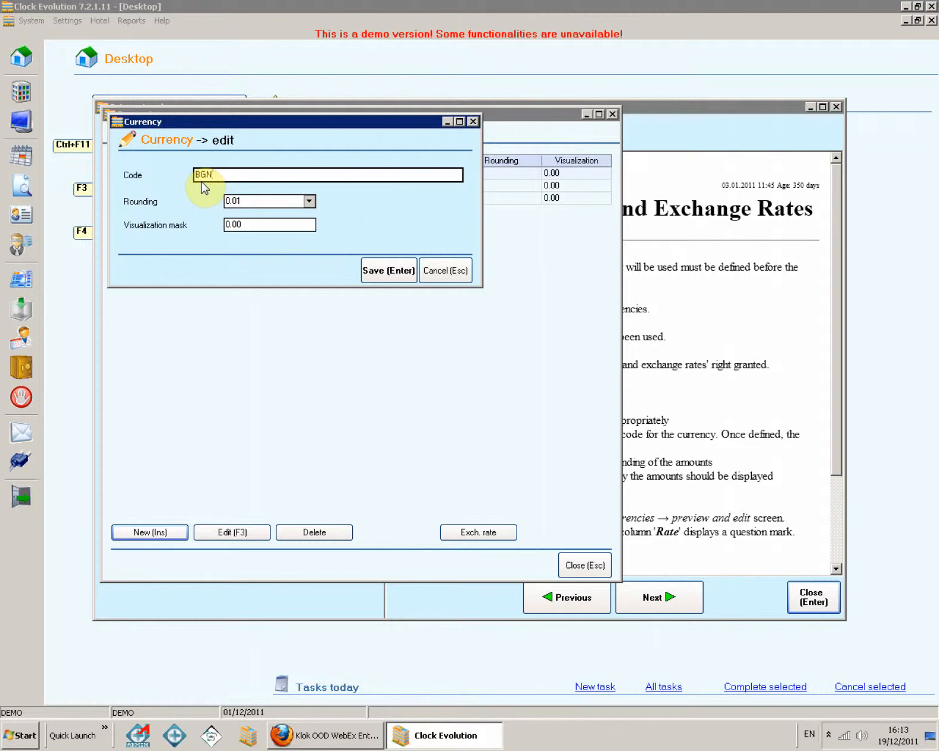
click(309, 202)
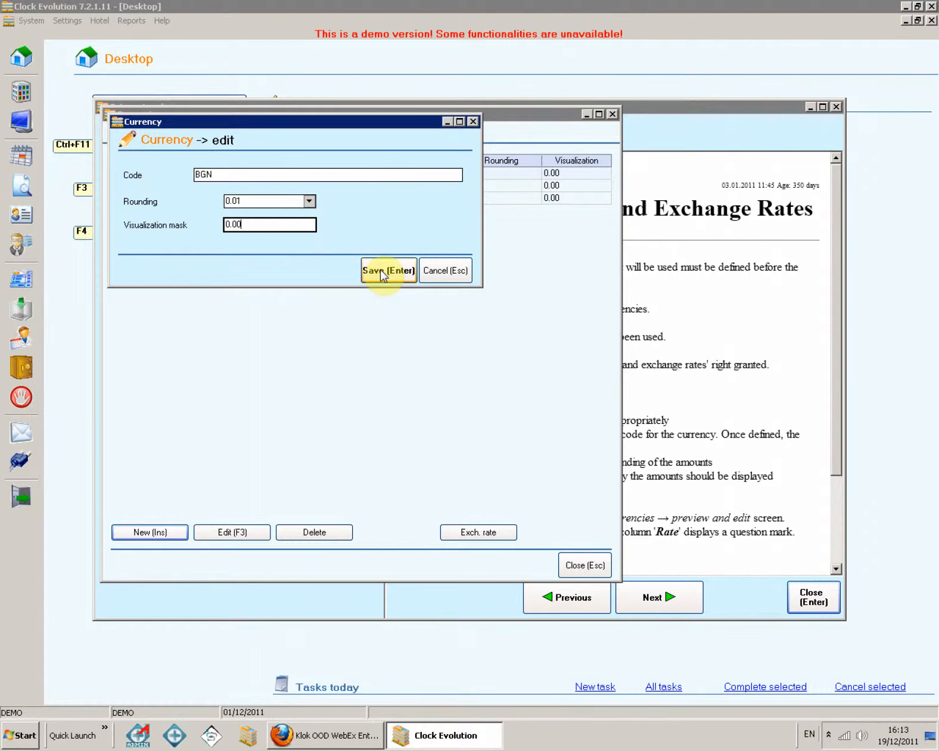
click(389, 271)
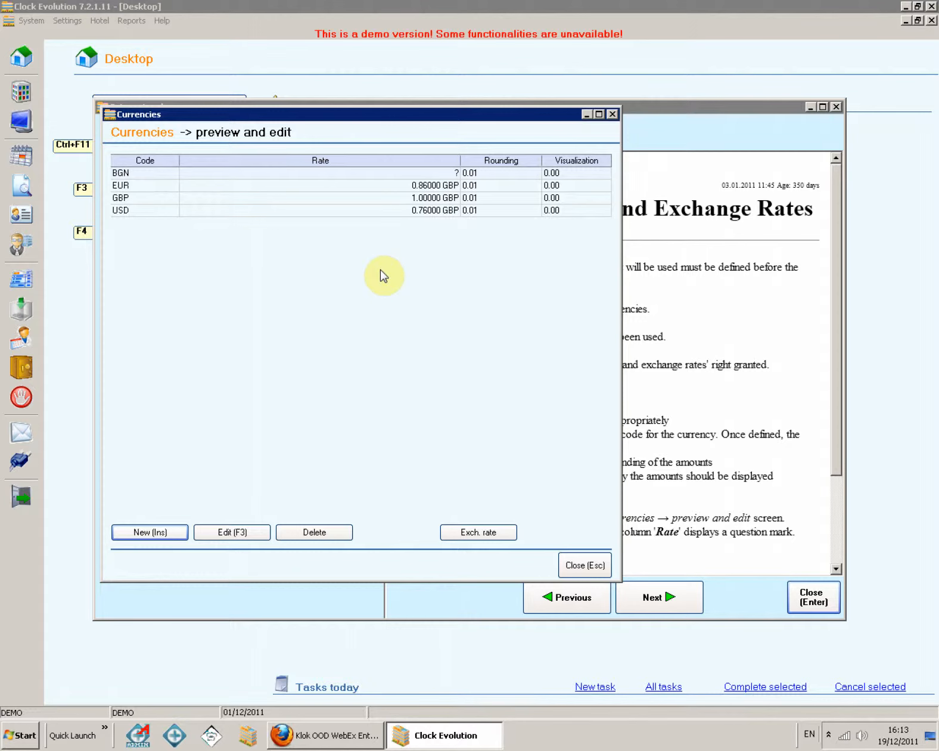
mouse_move(449, 262)
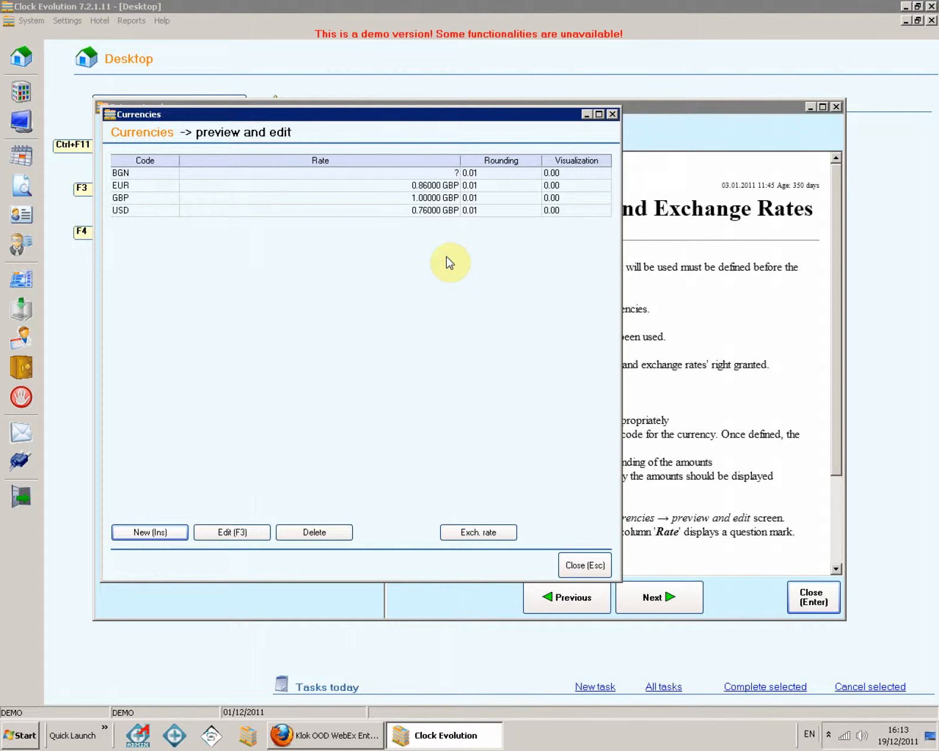
click(144, 173)
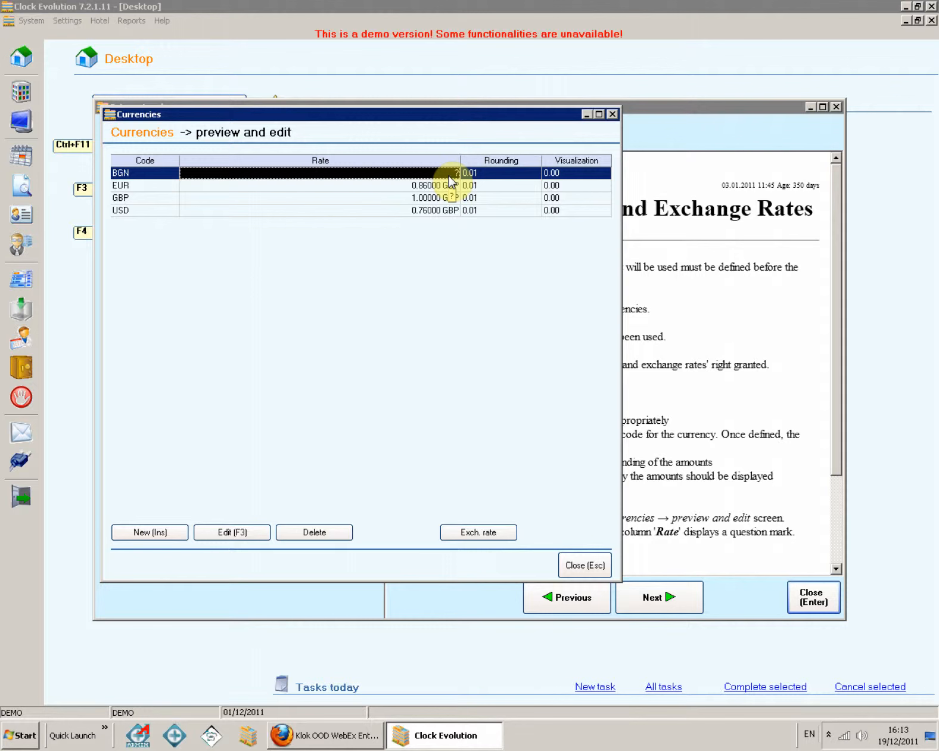
click(478, 531)
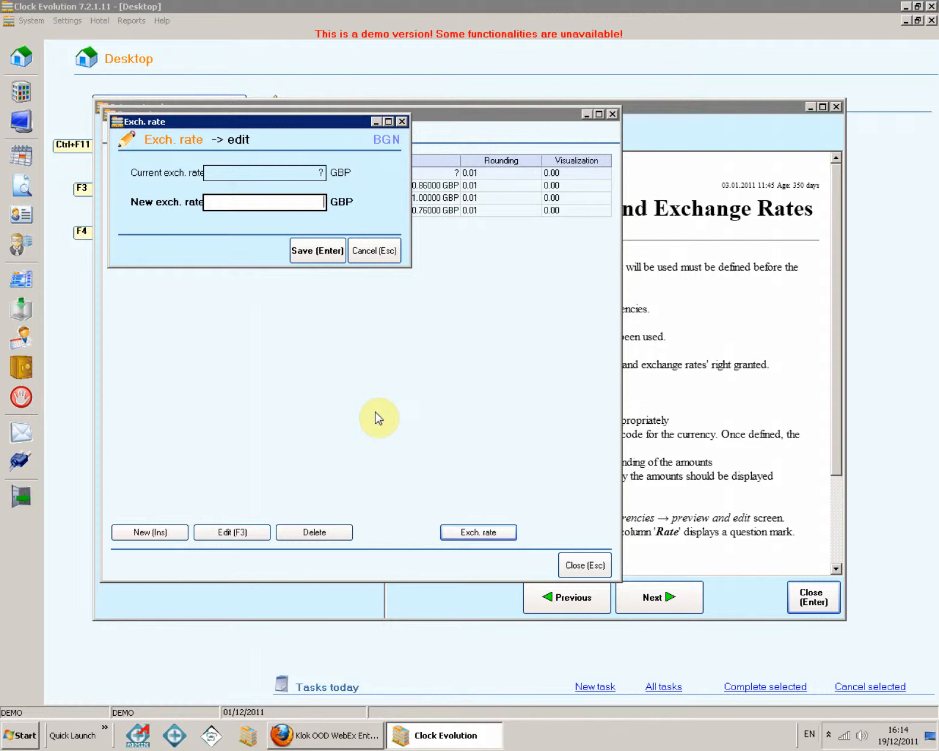
Enter 2.25 as BGN's new exchange rate against GBP and save it.
text(2.25)
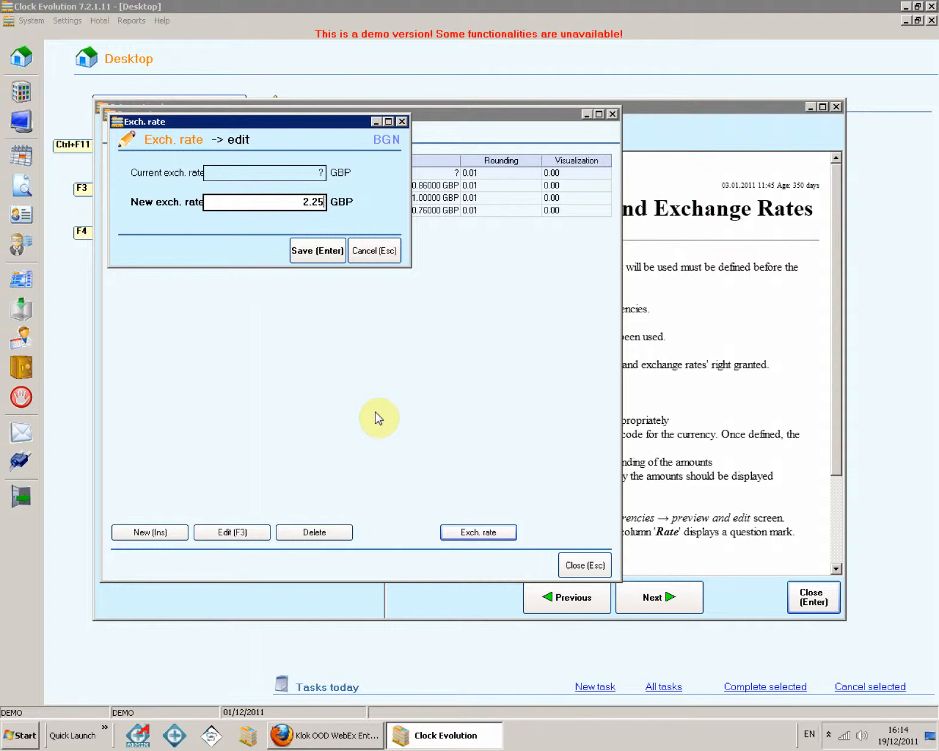
click(317, 249)
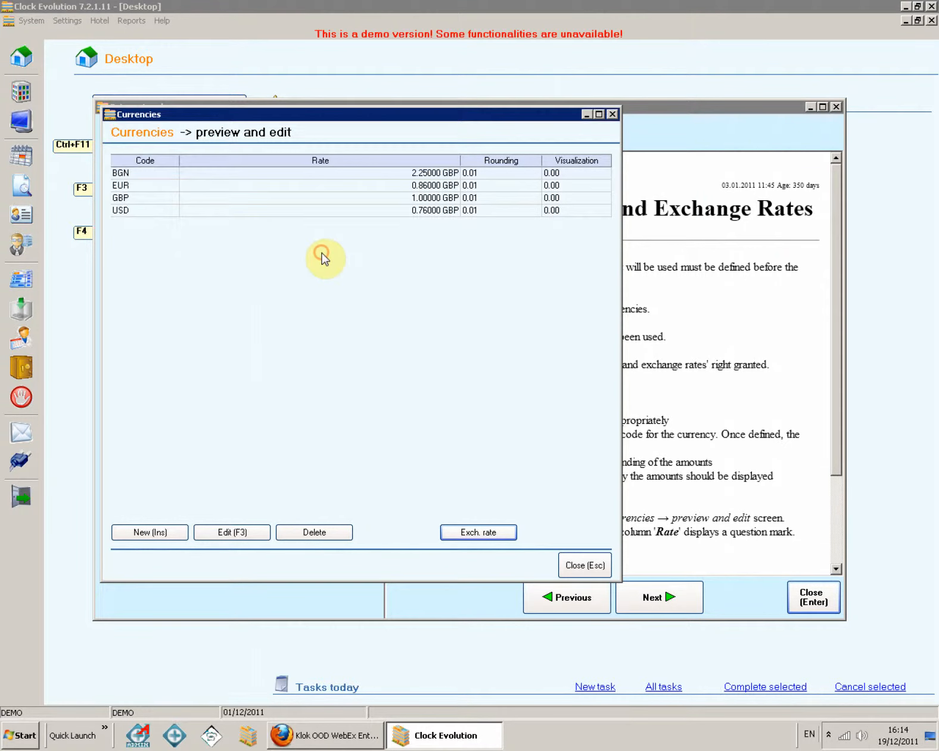